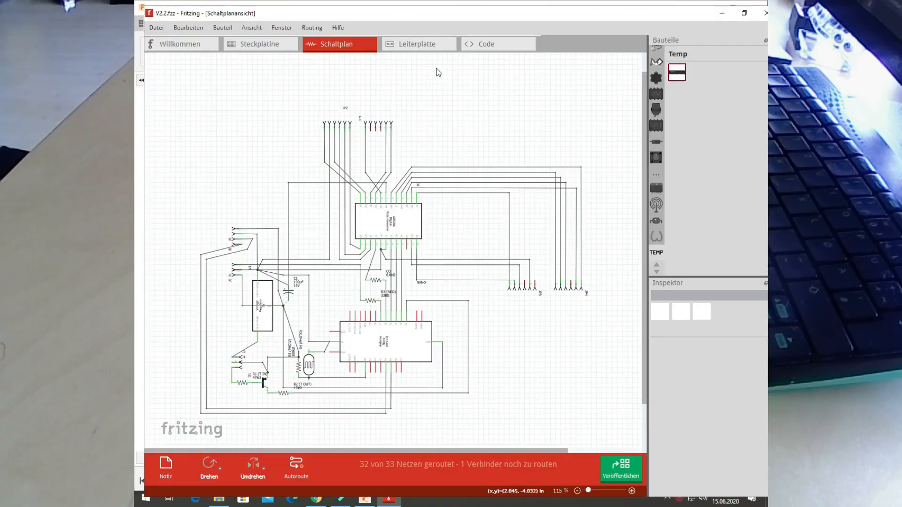
- Switch to the Leiterplatte view showing the fully routed Nano PCB layout
{"action": "left_click", "coordinate": [417, 43]}
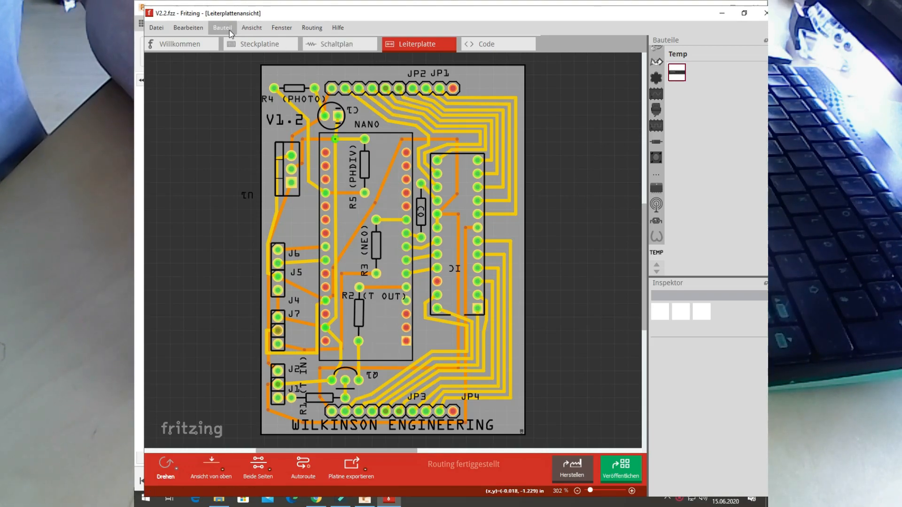
- Re-run Autoroute from the Routing menu on the board's connections
{"action": "left_click", "coordinate": [311, 27]}
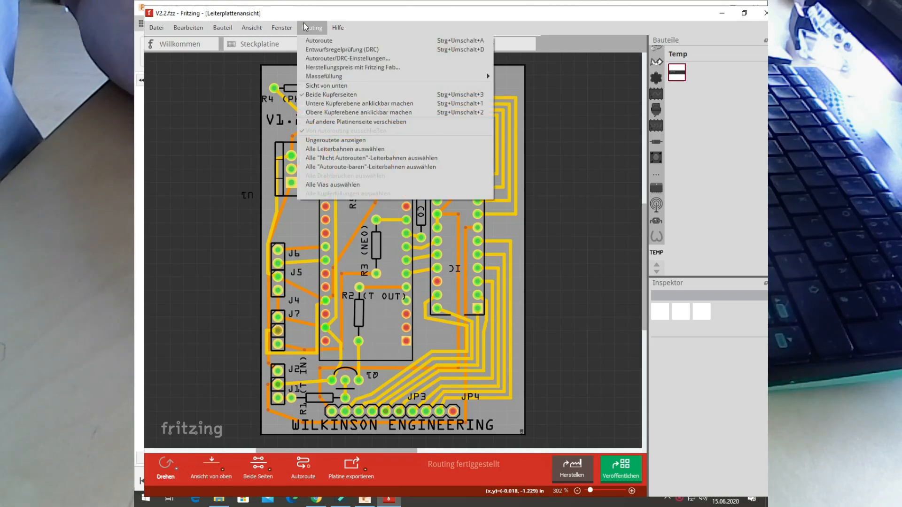
{"action": "mouse_move", "coordinate": [318, 41]}
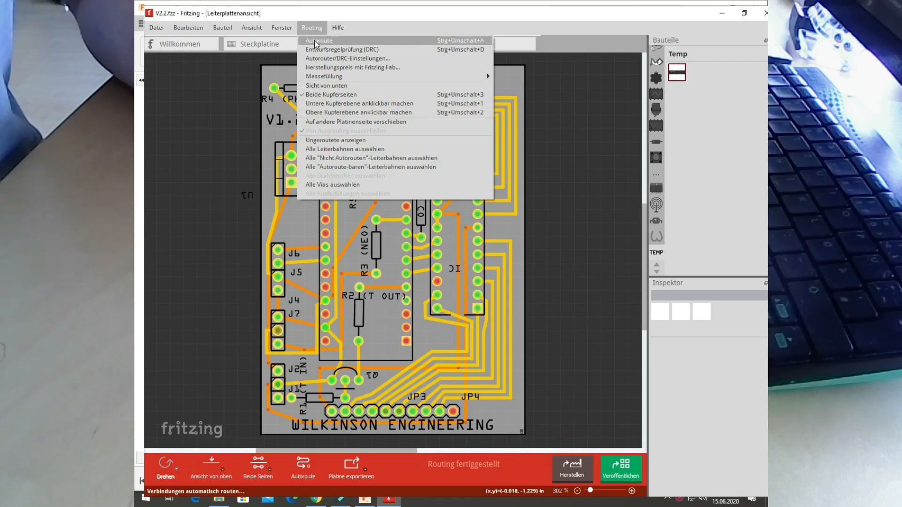
{"action": "left_click", "coordinate": [318, 41]}
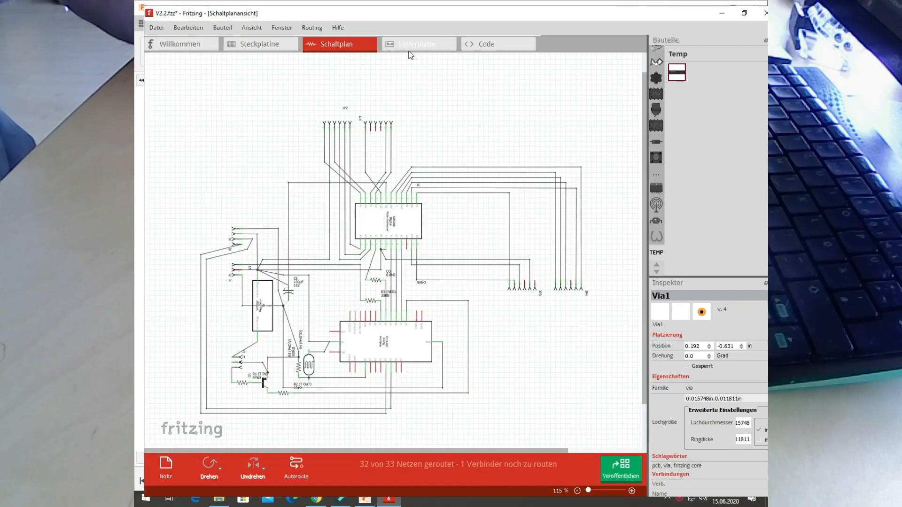
{"action": "left_click", "coordinate": [417, 44]}
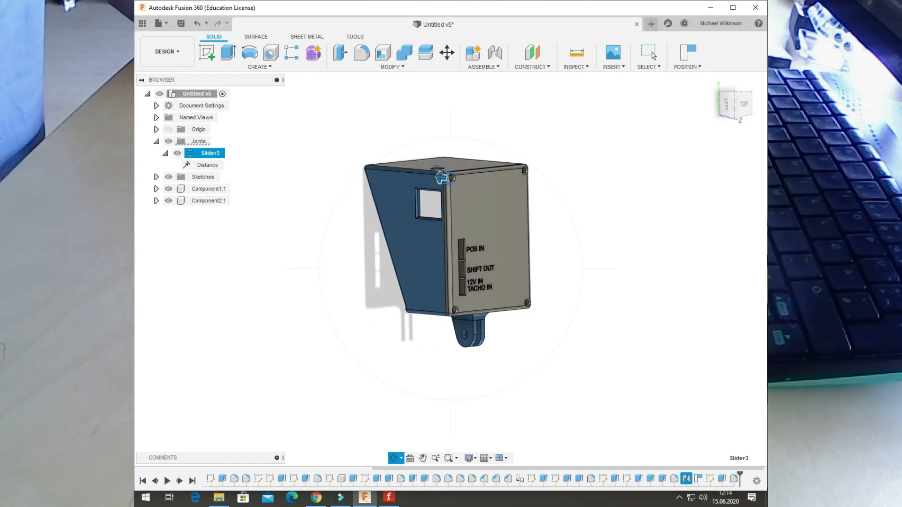
{"action": "left_click_drag", "start_coordinate": [445, 173], "coordinate": [457, 267]}
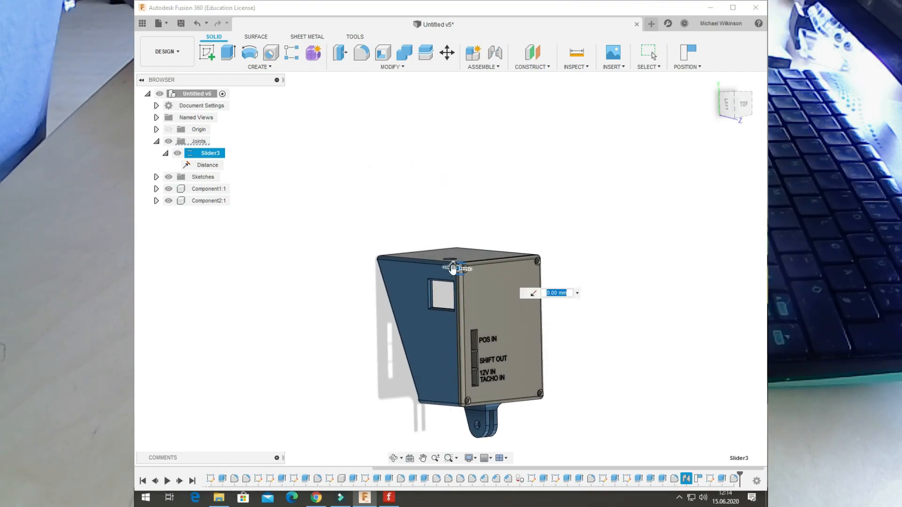
{"action": "left_click_drag", "start_coordinate": [456, 271], "coordinate": [489, 271]}
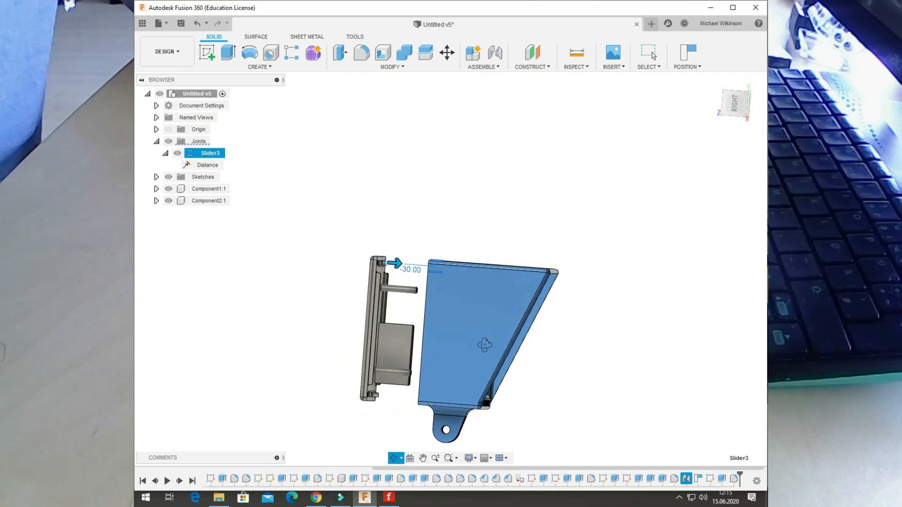
{"action": "left_click", "coordinate": [394, 263]}
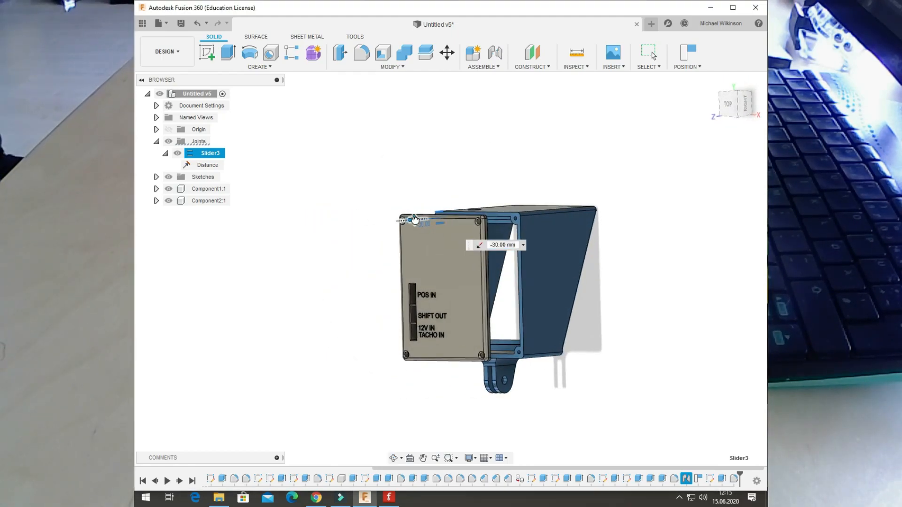
{"action": "left_click_drag", "start_coordinate": [414, 220], "coordinate": [434, 223]}
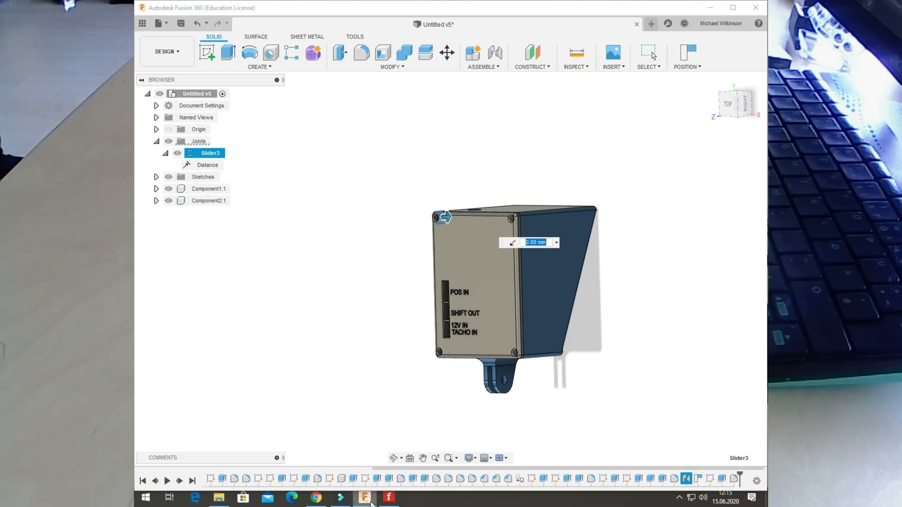
{"action": "mouse_move", "coordinate": [685, 499]}
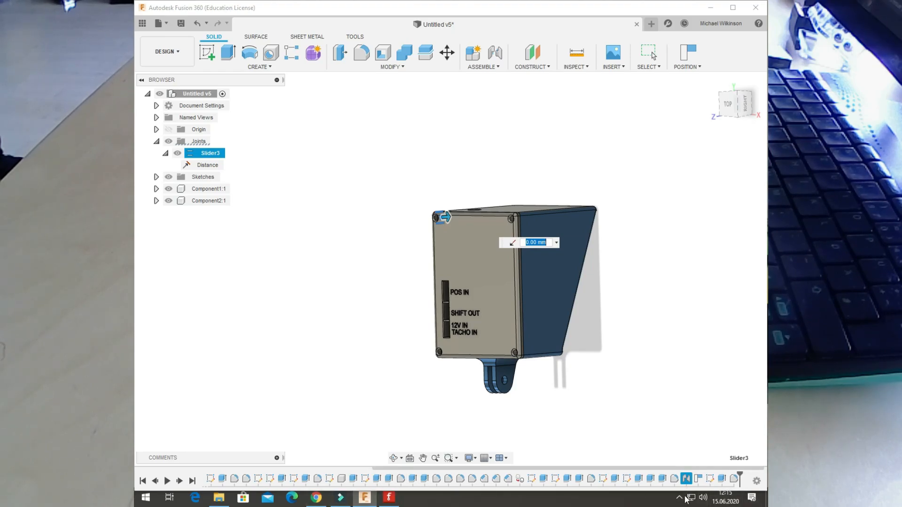
{"action": "left_click", "coordinate": [679, 498]}
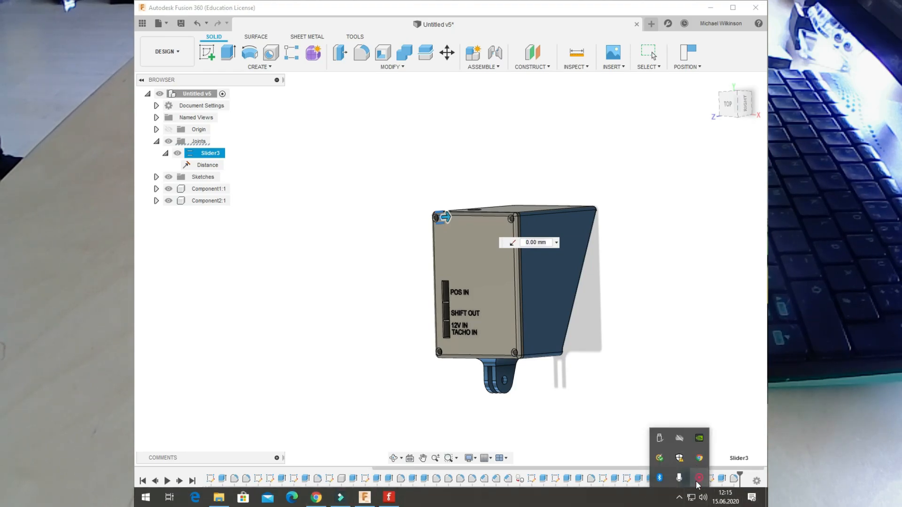
{"action": "left_click", "coordinate": [699, 477]}
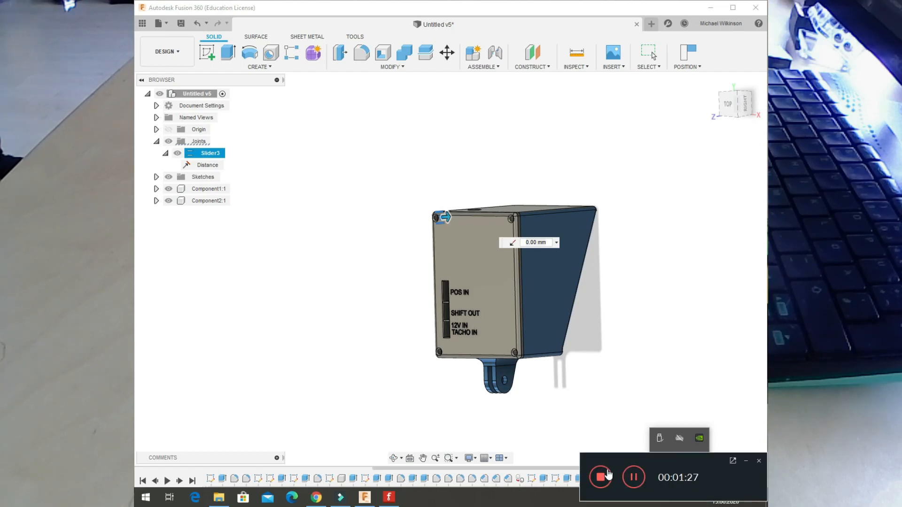